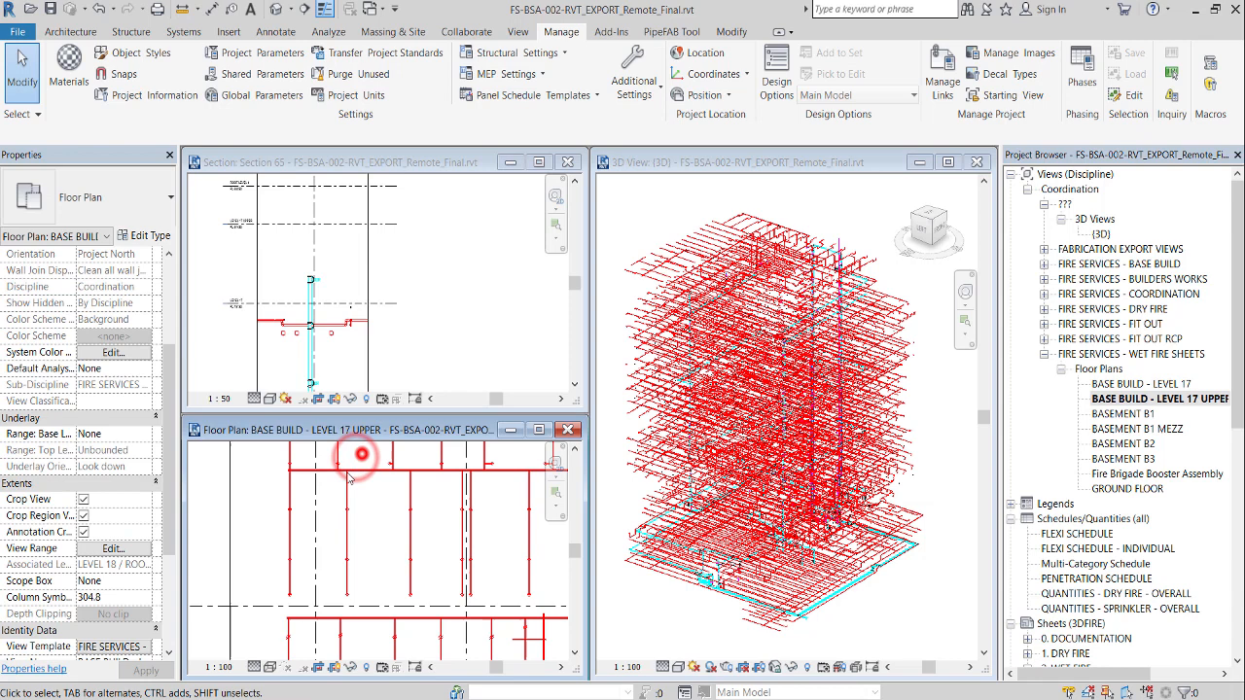
Filter the Level 17 upper plan selection to sprinklers and tick IncludeInCalcs for all eight.
left_click(358, 455)
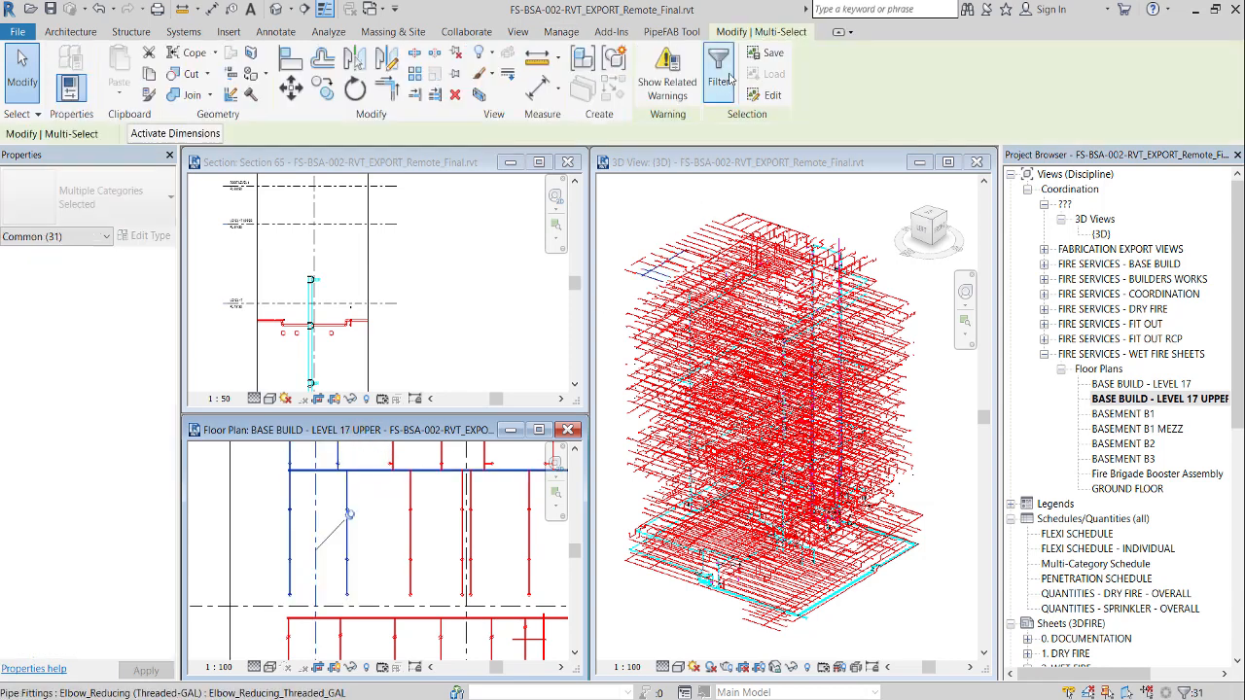
left_click(718, 73)
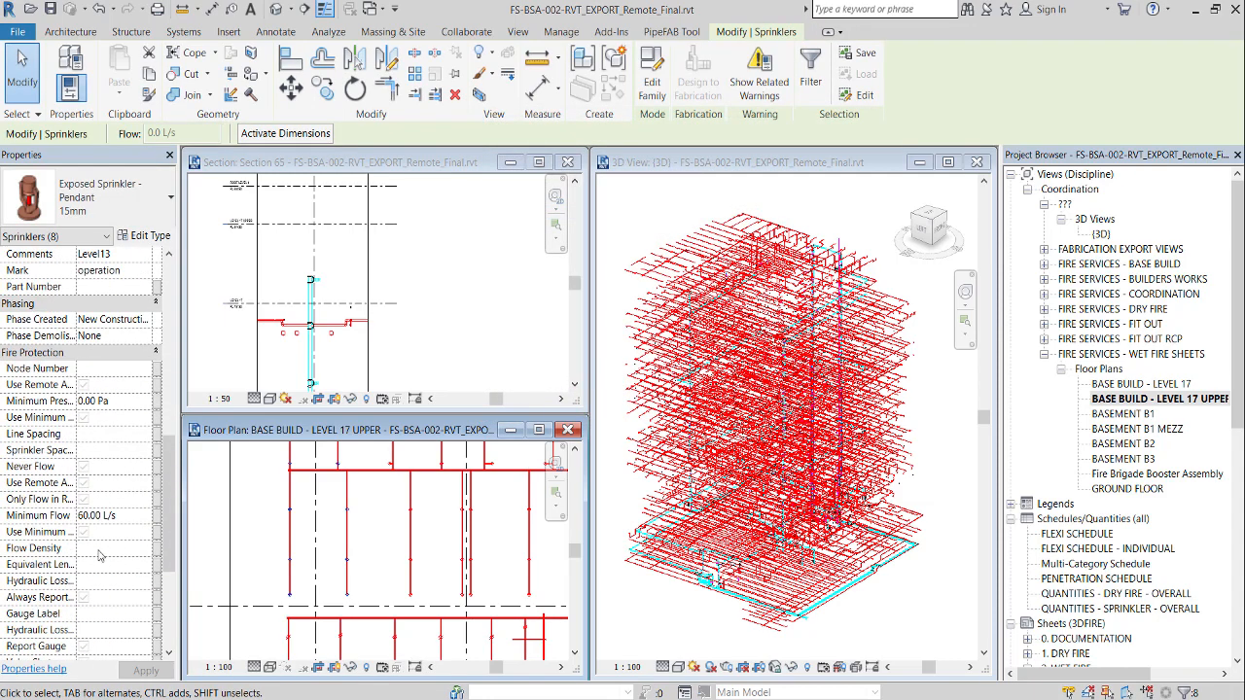
scroll("down", 3)
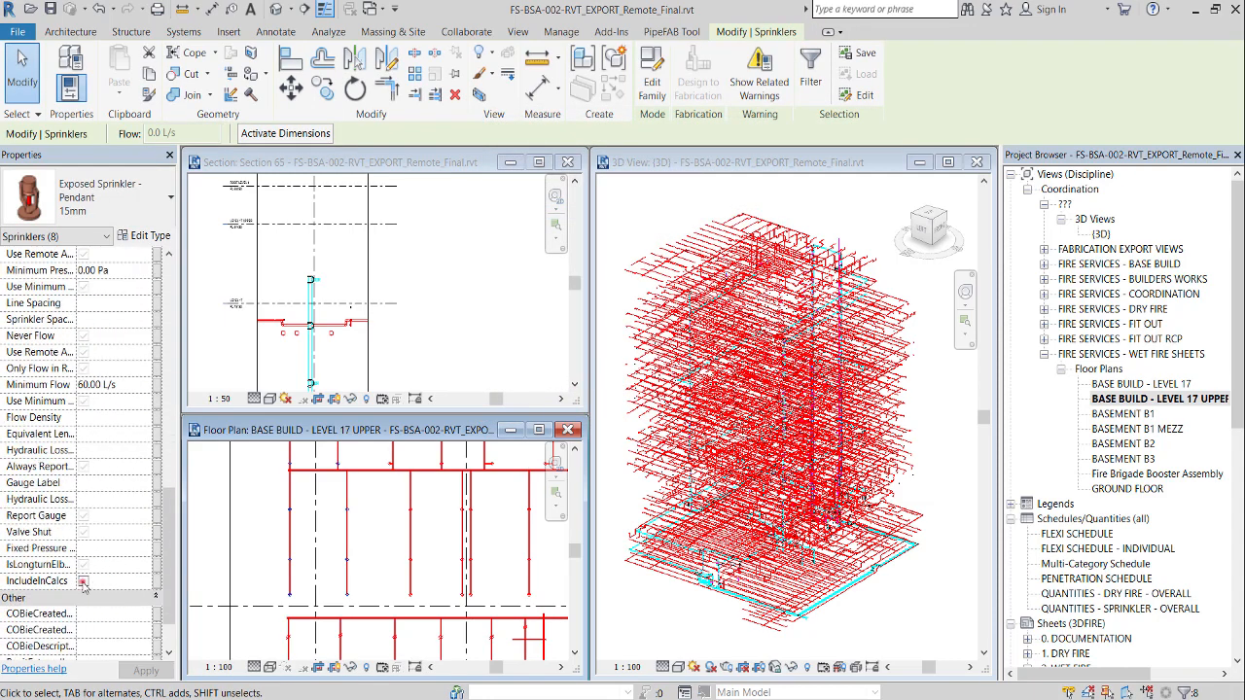
left_click(82, 580)
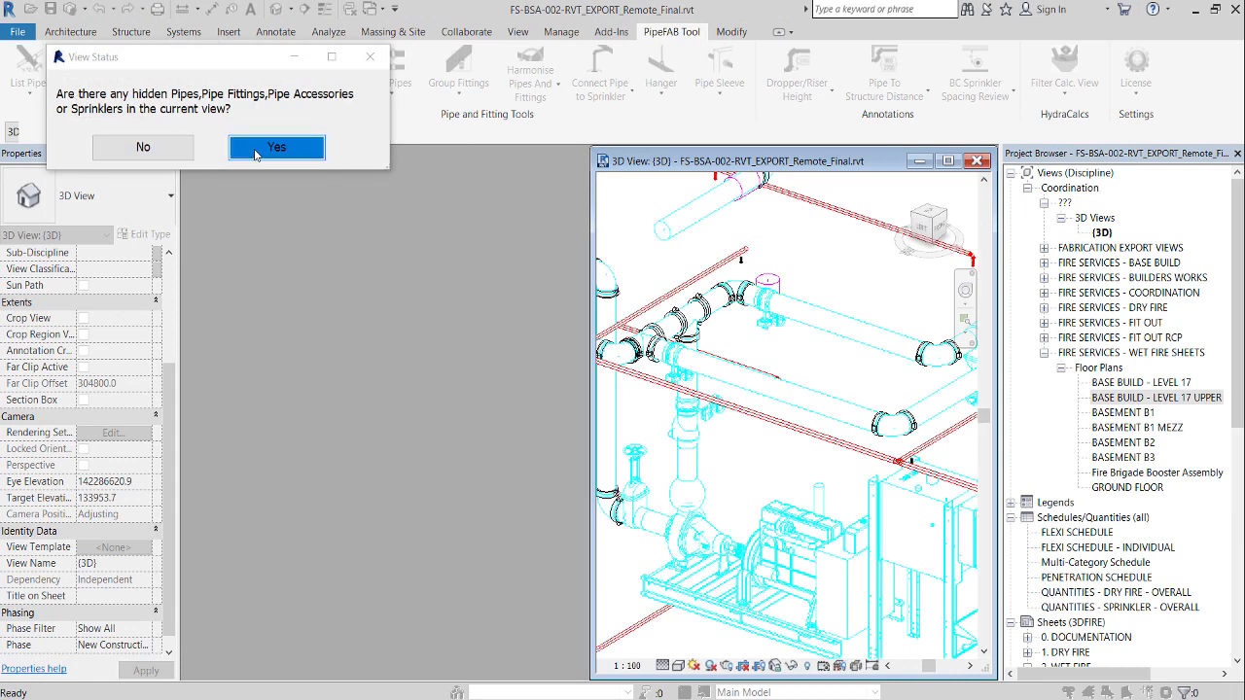
Confirm hidden pipework for Filter Calc. View and frame the isolated network in 3D view C_3.
left_click(276, 147)
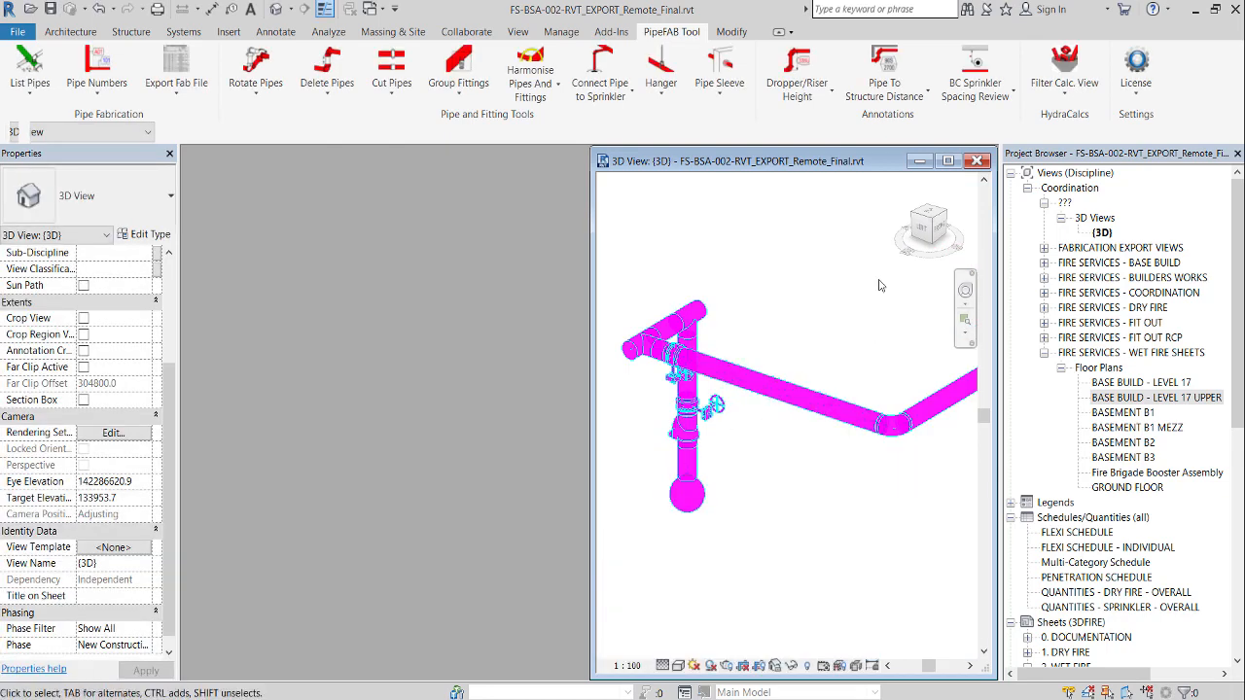
left_click(948, 161)
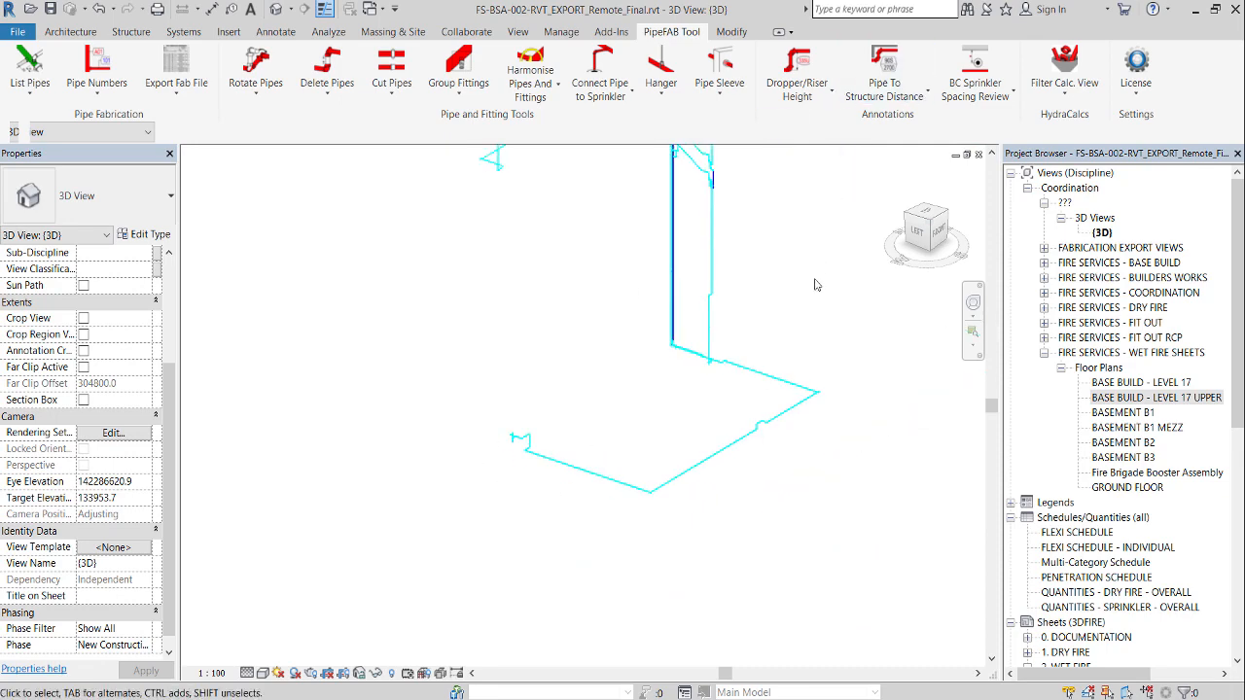
left_click_drag(818, 285, 428, 571)
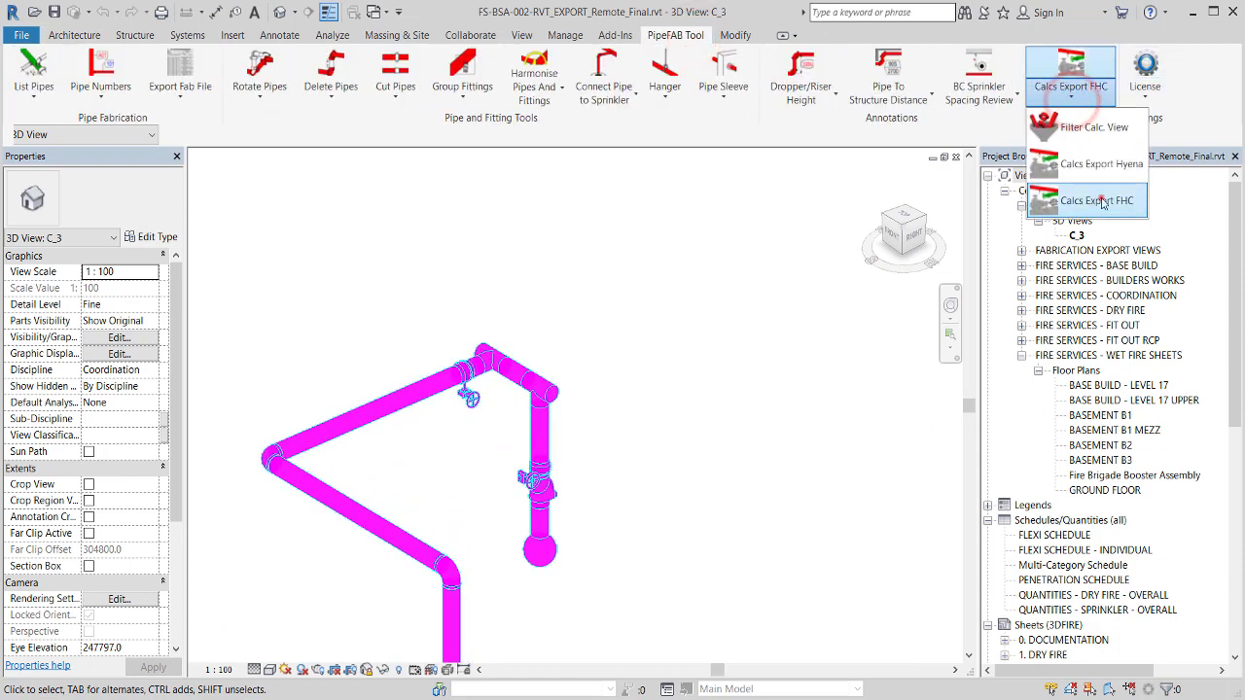
Start Calcs Export FHC and set both Landing Valve-Horizontal families to Hydrant in the mapping grid.
left_click(1097, 201)
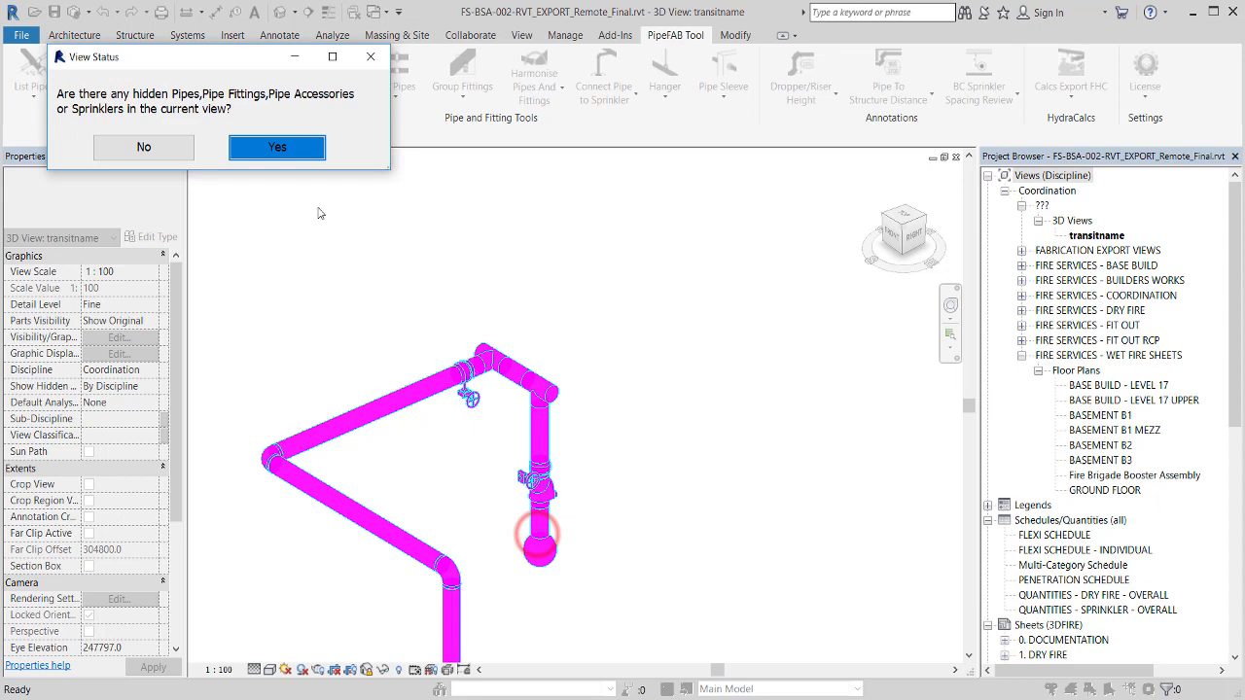
left_click(276, 147)
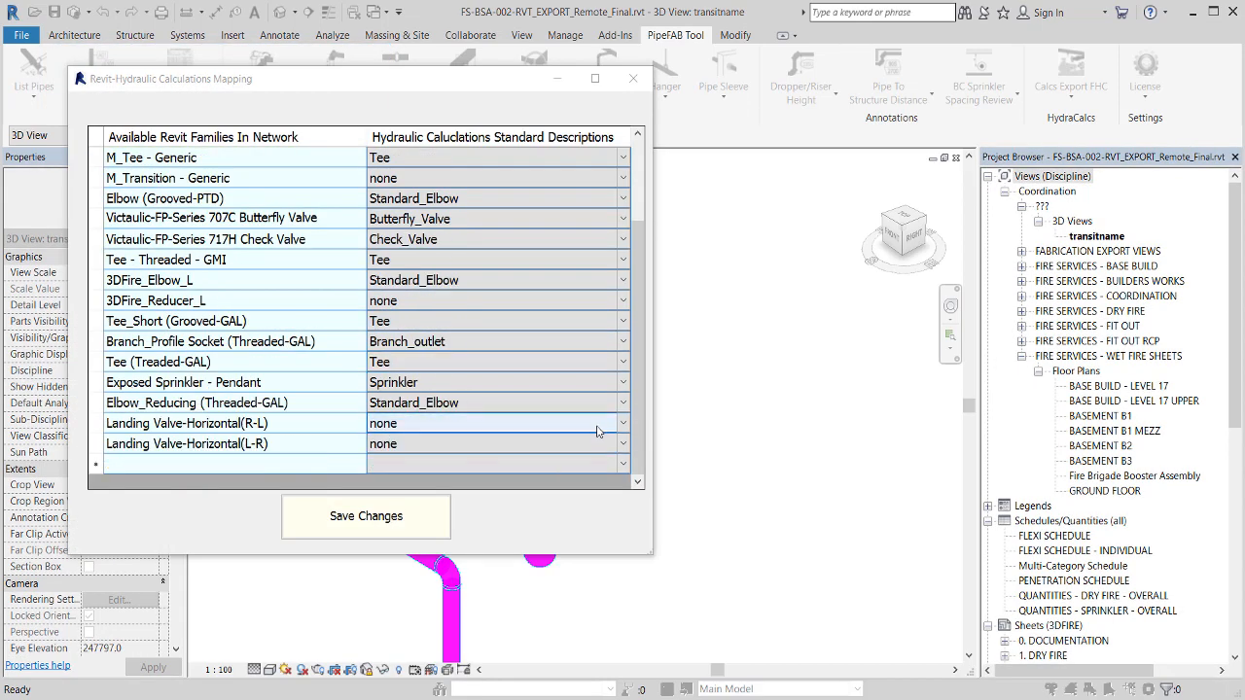
left_click(622, 423)
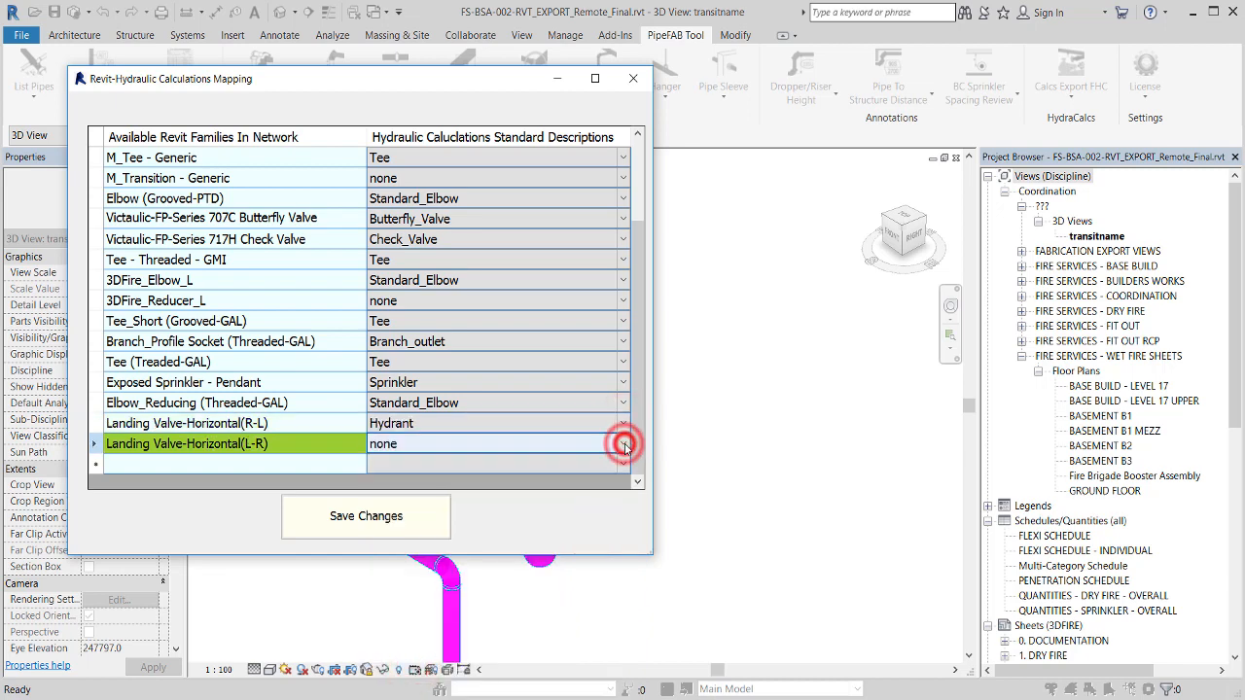
left_click(633, 78)
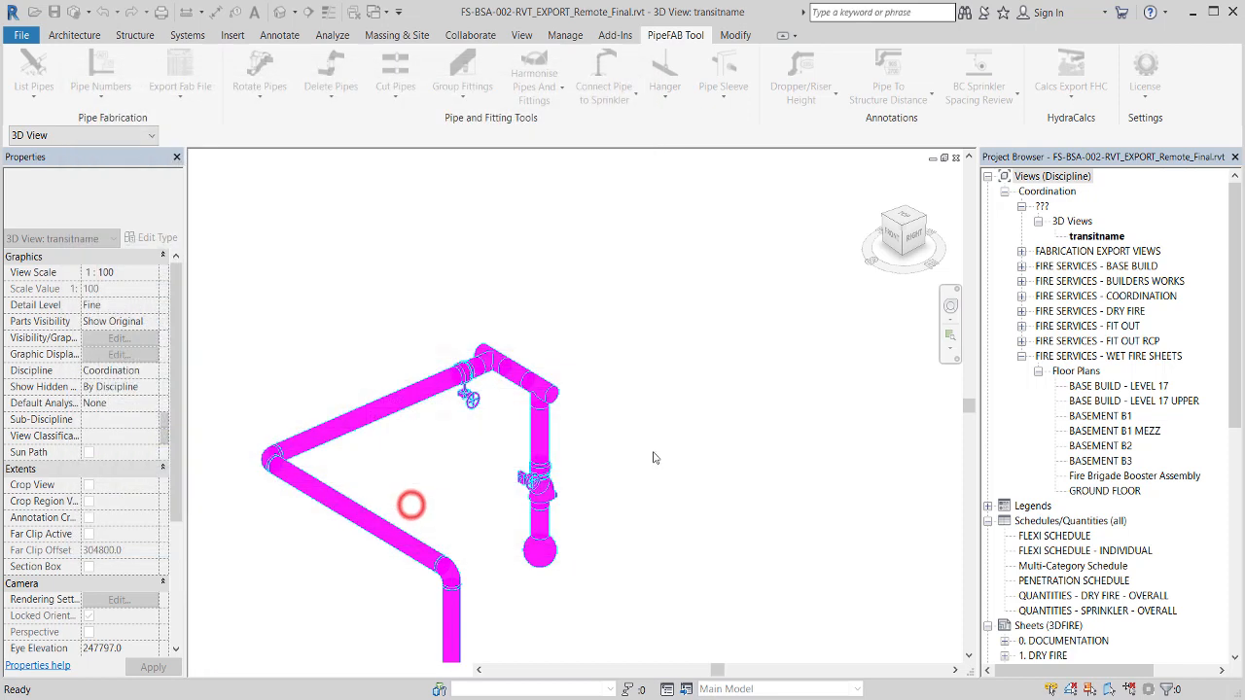
Export the network as Level17_Sprinkers_Hydrants.FHC and dismiss the export status message.
left_click(1071, 73)
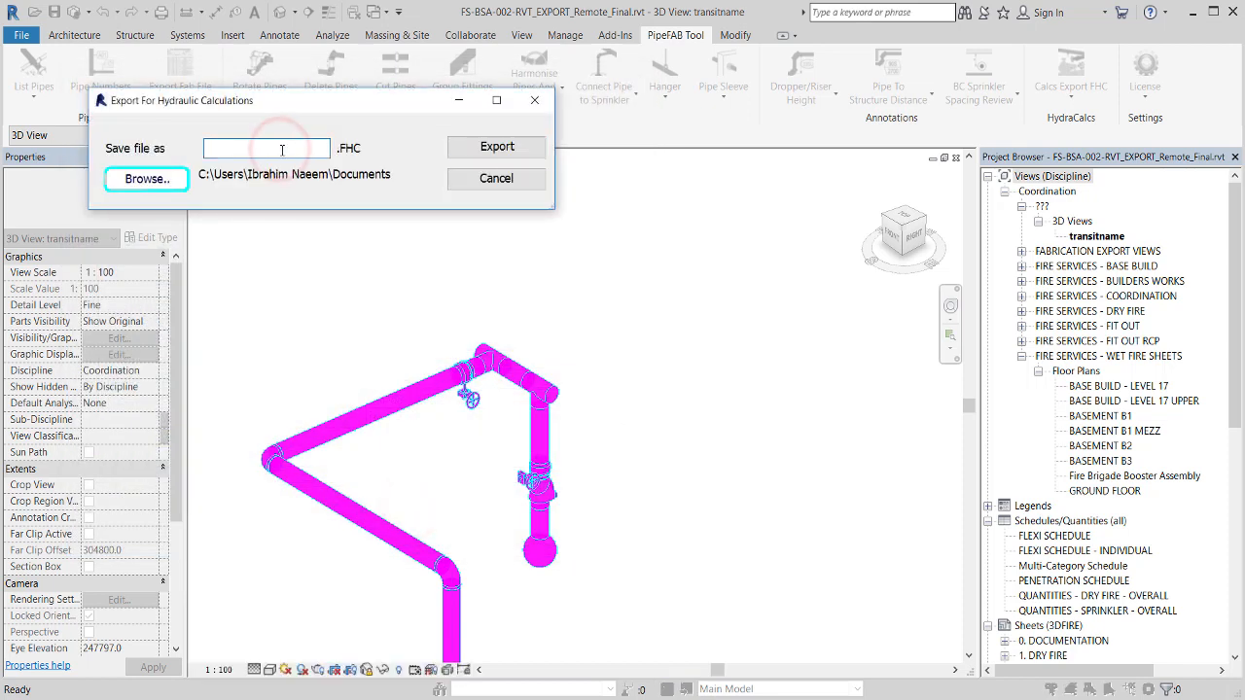
type("Level17")
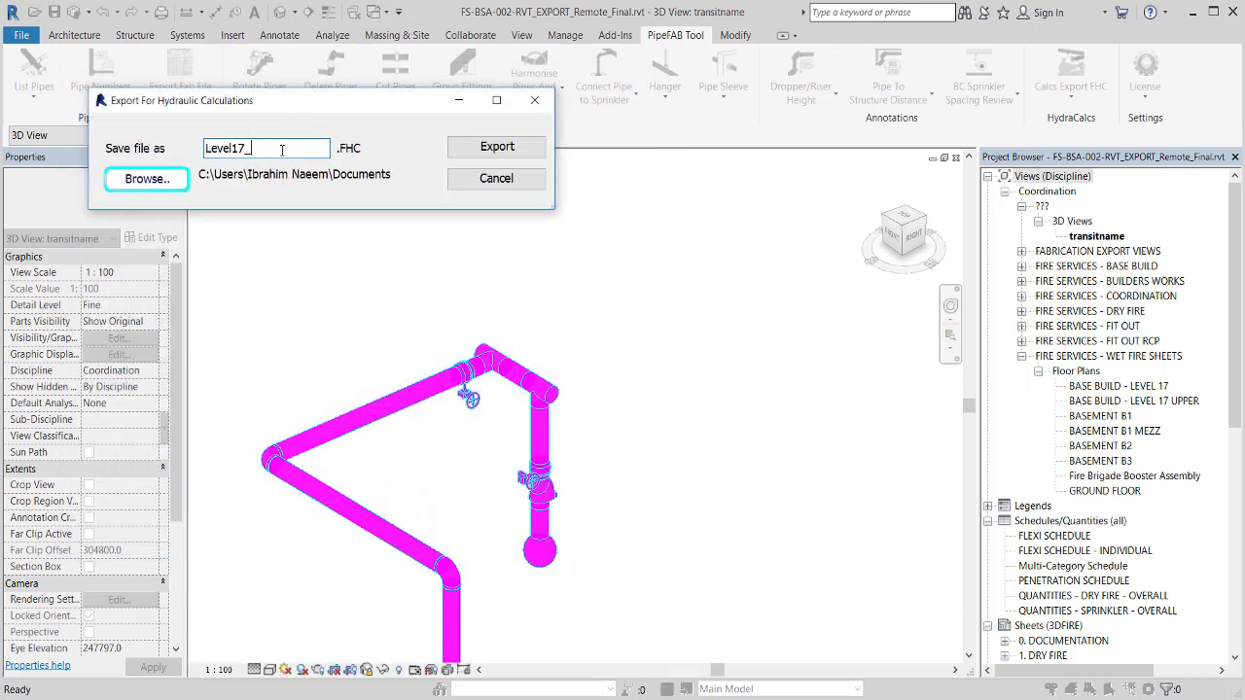
type("_Sprinkers_Hydr")
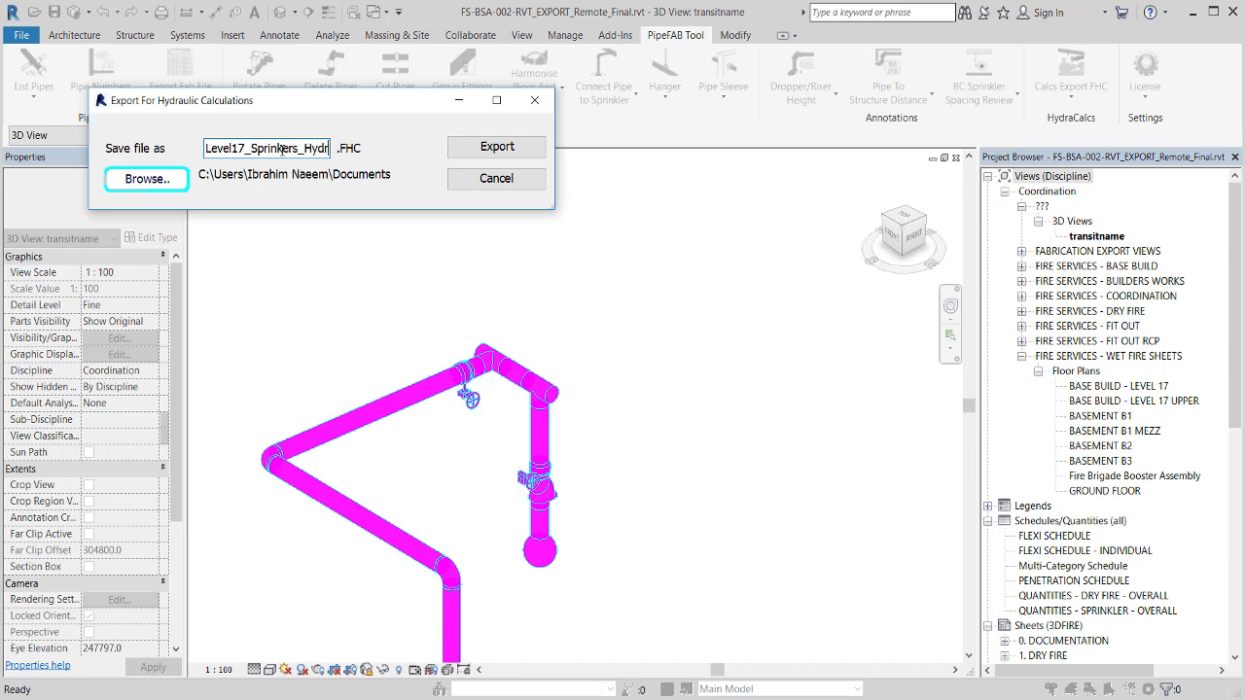
left_click(496, 147)
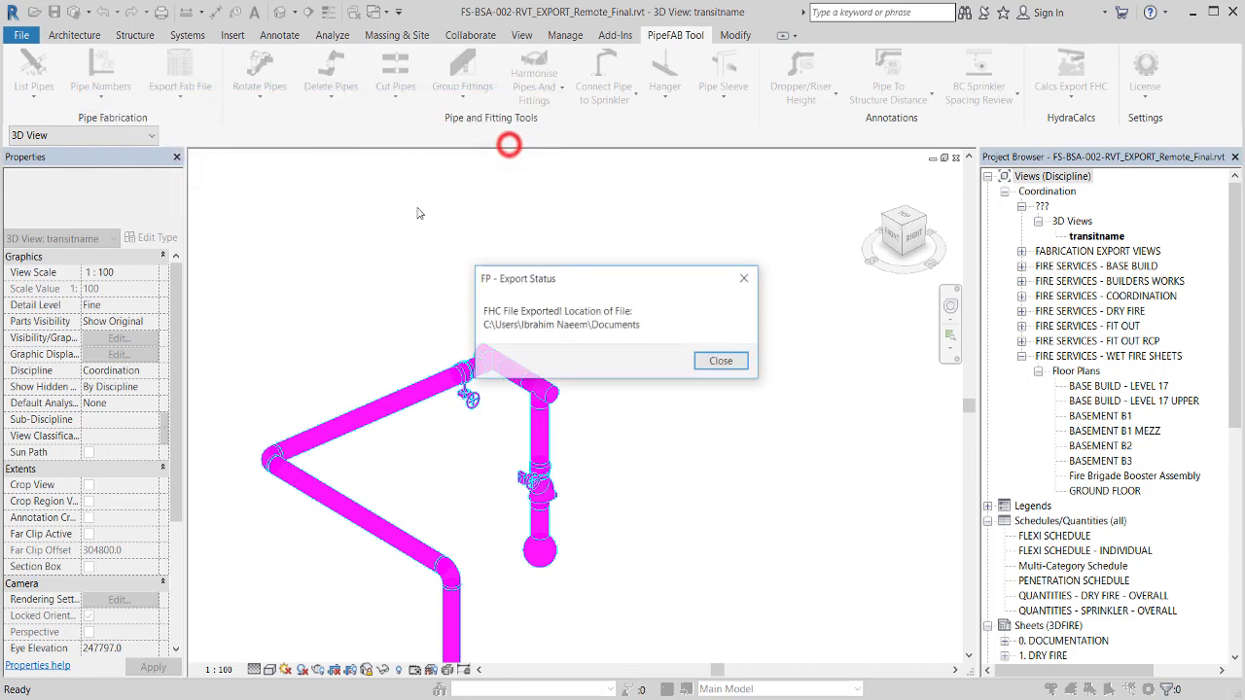
left_click(721, 361)
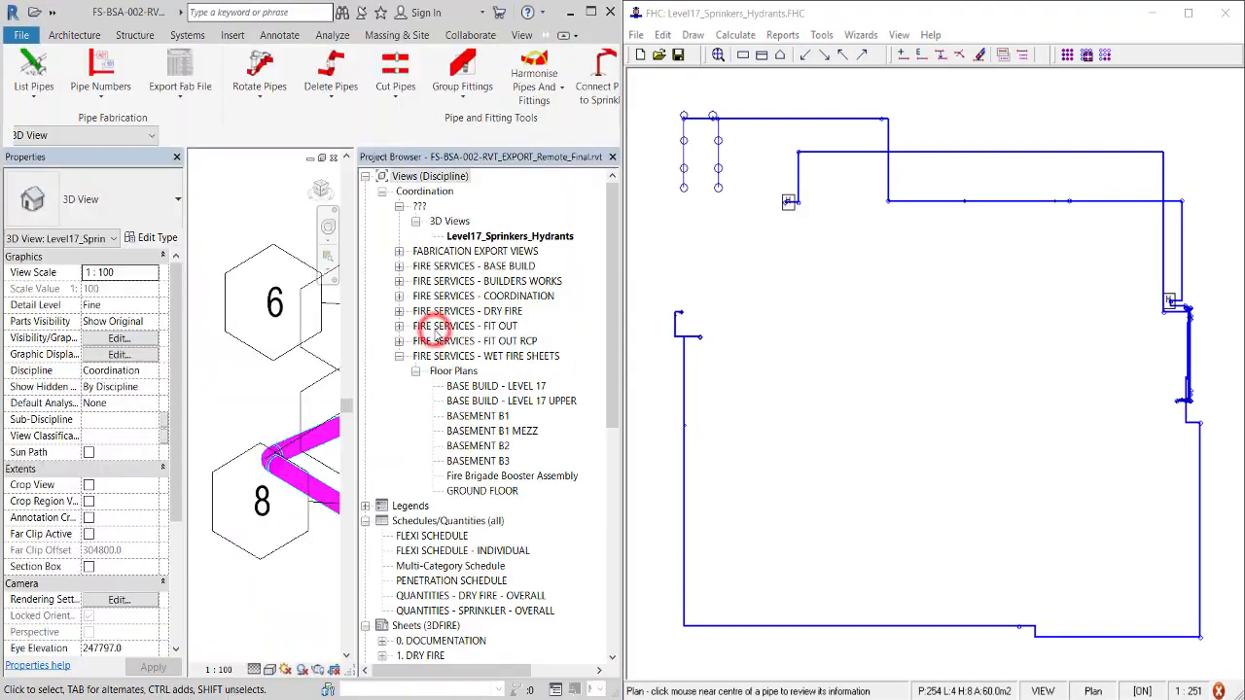
Close the Project Browser so the tagged 3D view shows all numbered calc nodes beside FHC.
left_click(613, 157)
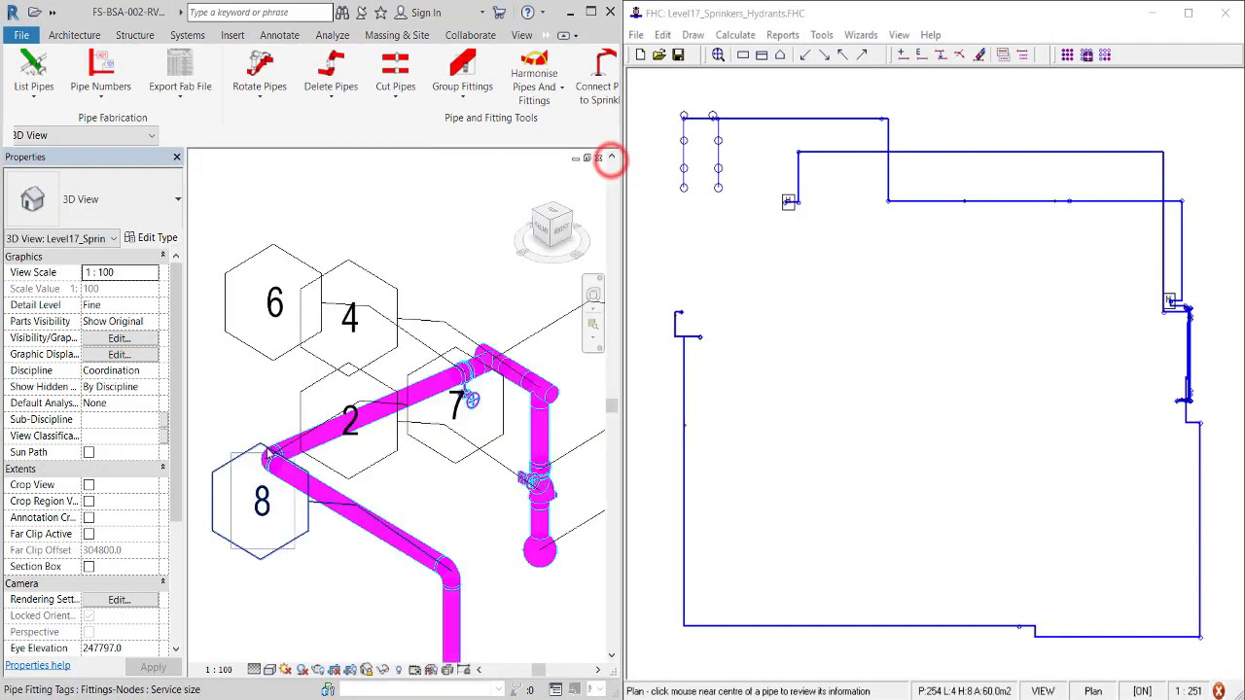